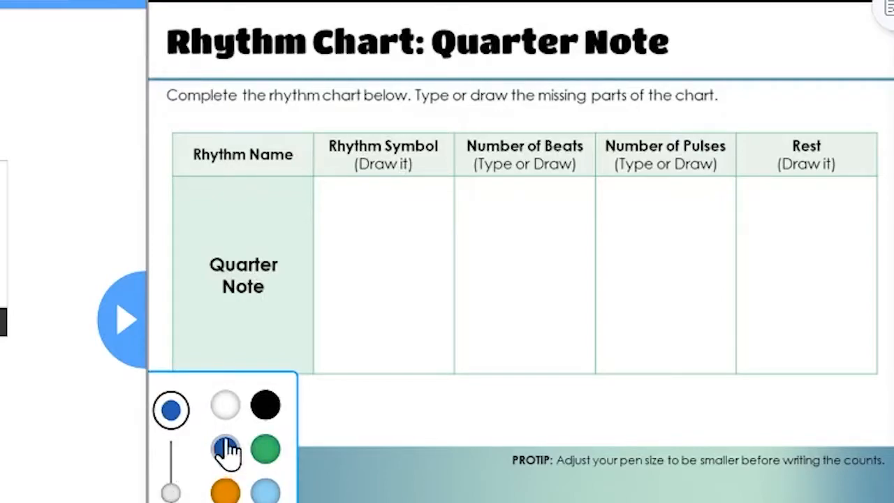
# - Choose the blue pen colour in the Draw It palette
pyautogui.click(265, 405)
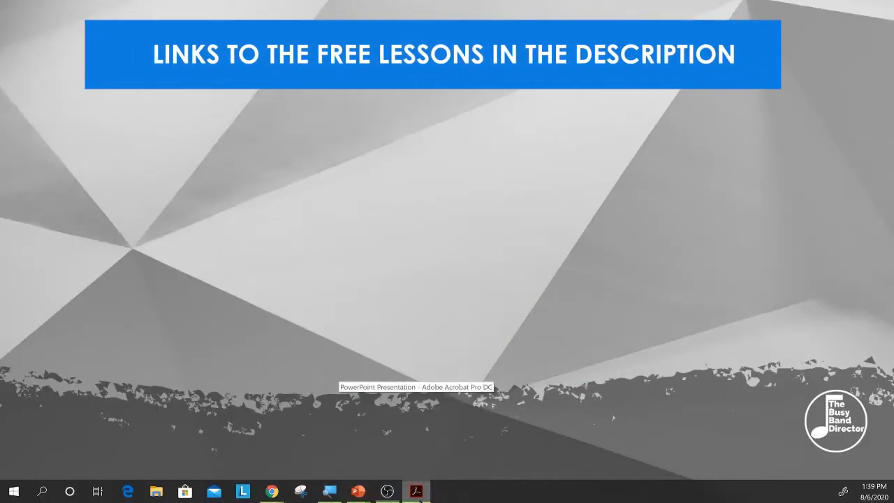
# - Restore the Acrobat teacher letter PDF with the rhythm lesson library links
pyautogui.click(416, 491)
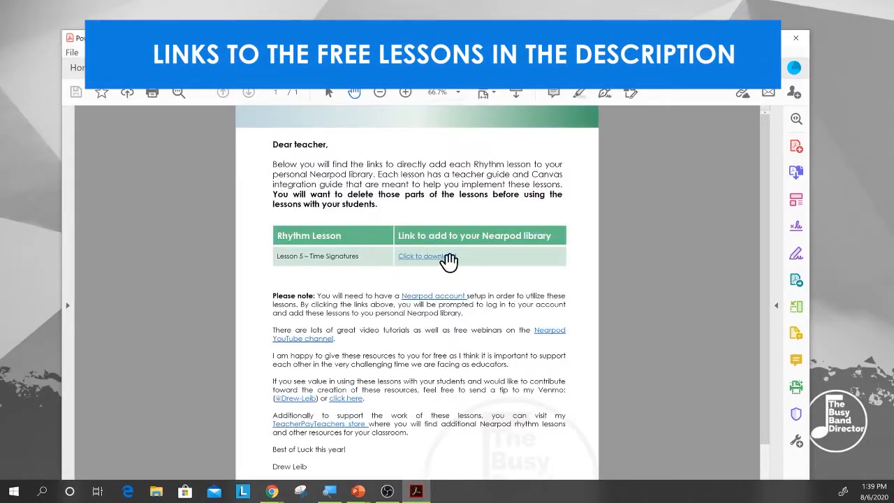
pyautogui.moveTo(426, 255)
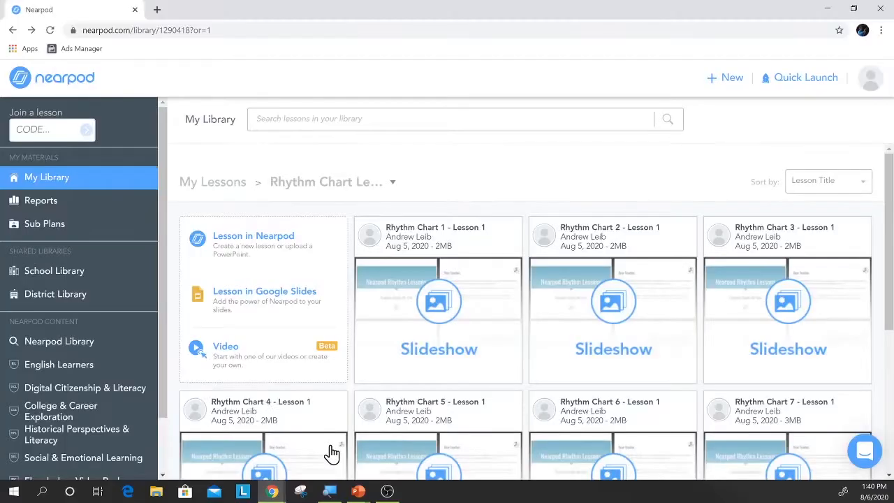
pyautogui.moveTo(438, 300)
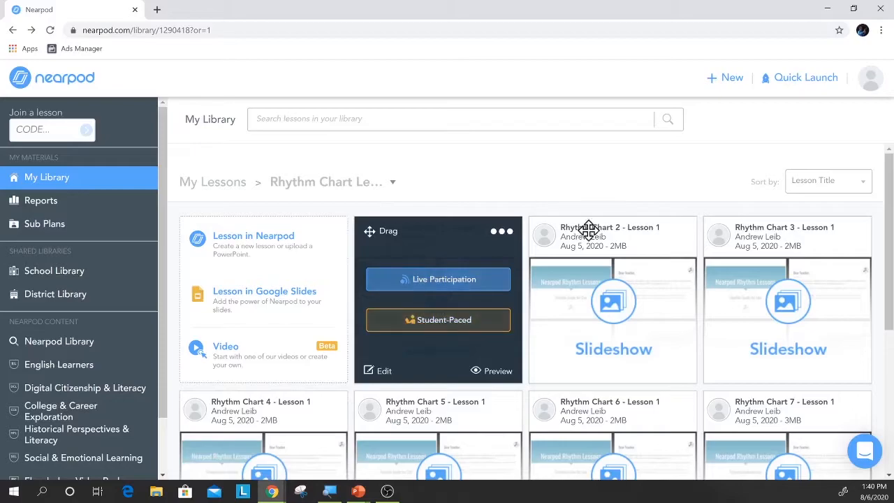
pyautogui.moveTo(477, 255)
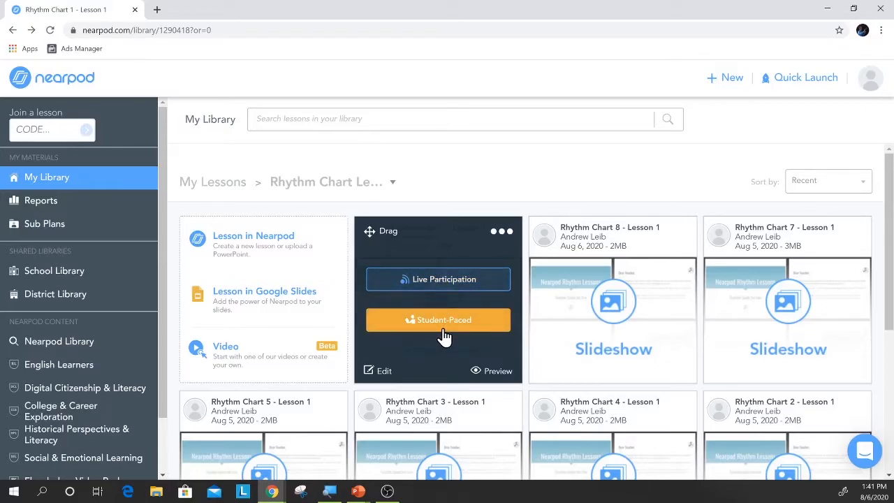
pyautogui.moveTo(439, 336)
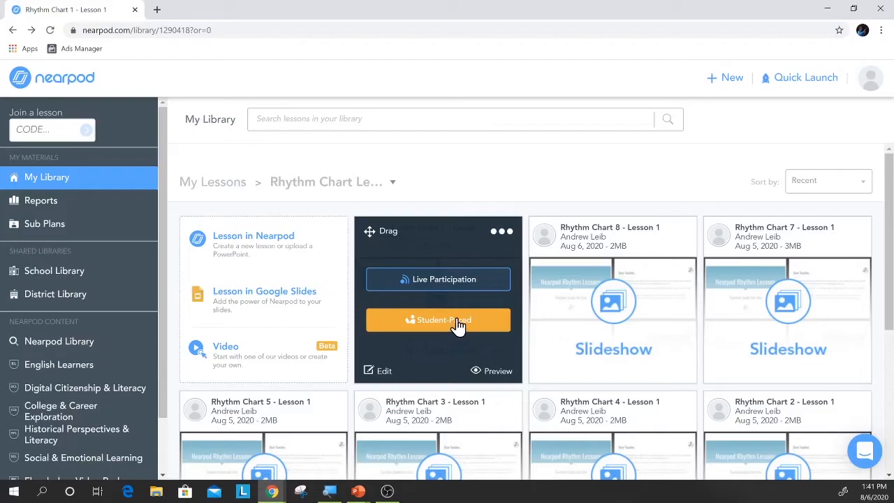
pyautogui.moveTo(368, 396)
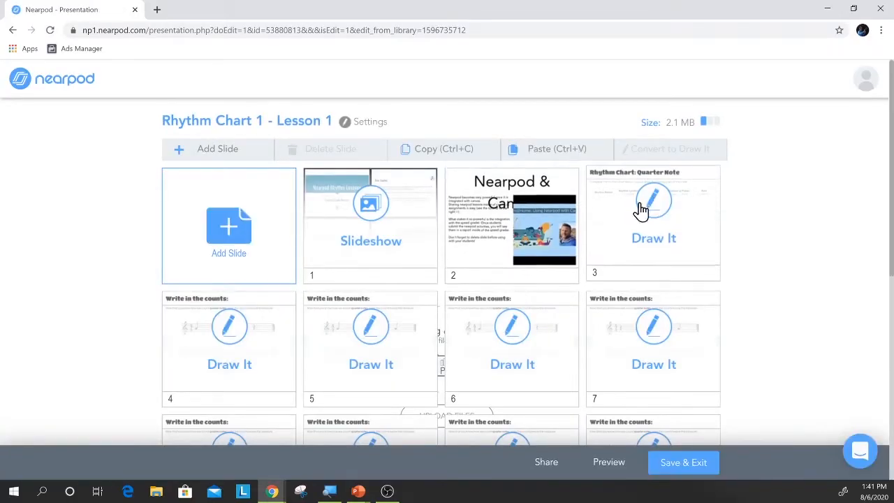
pyautogui.click(370, 224)
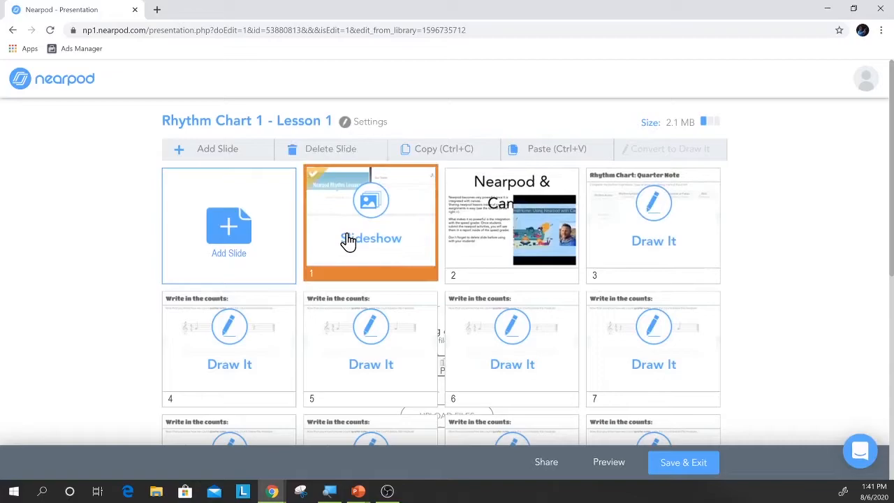
pyautogui.moveTo(445, 238)
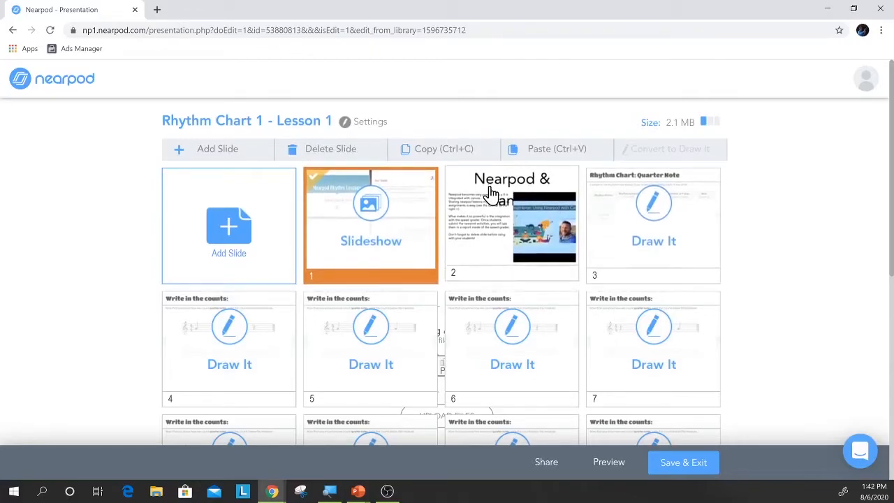
pyautogui.click(512, 220)
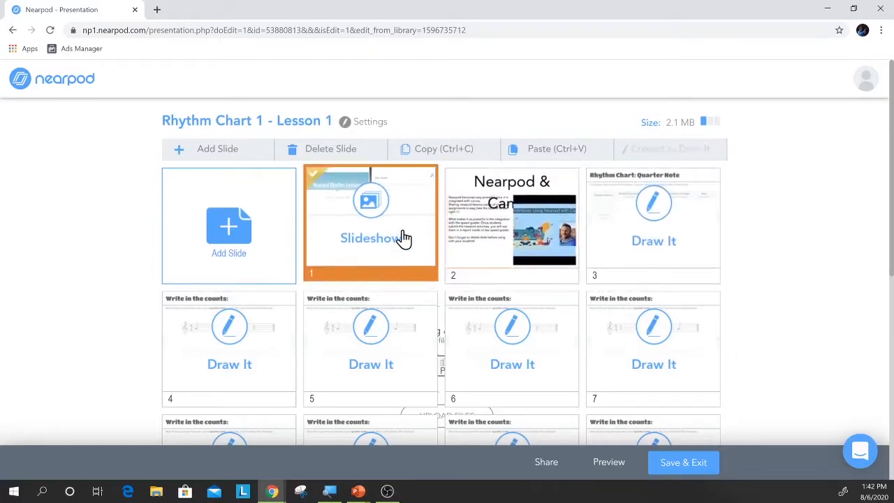
pyautogui.click(512, 221)
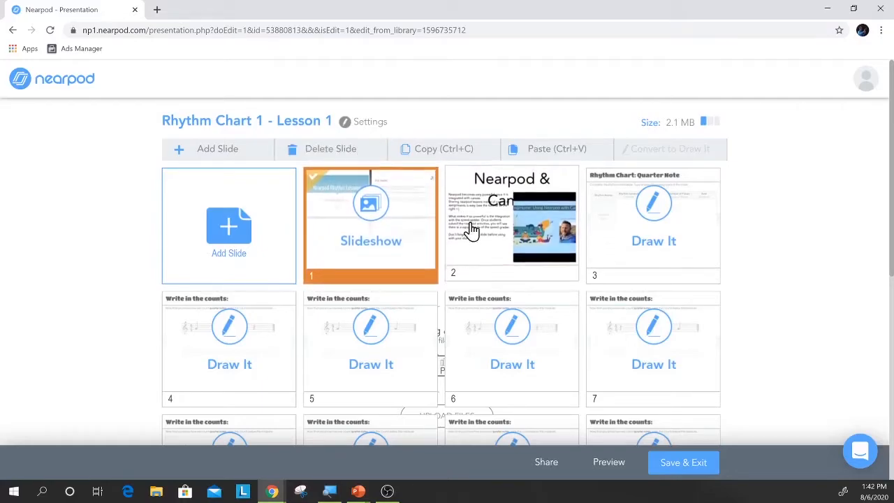
pyautogui.scroll(-3)
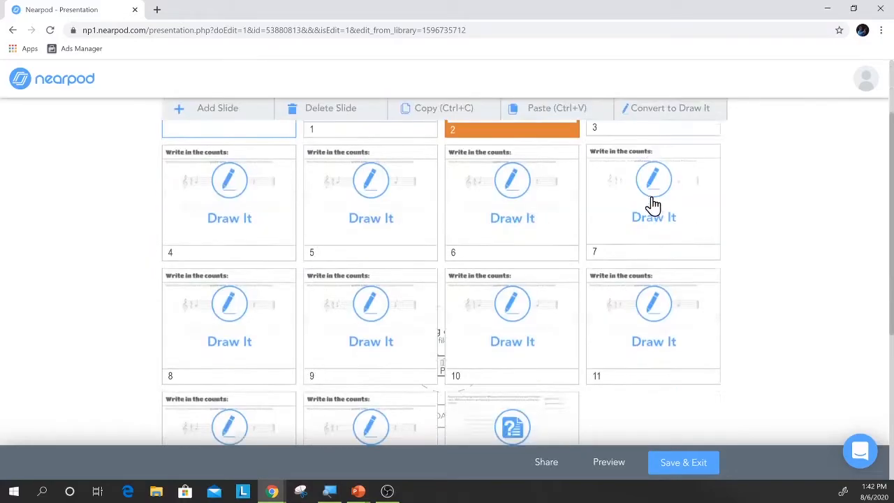
pyautogui.scroll(-3)
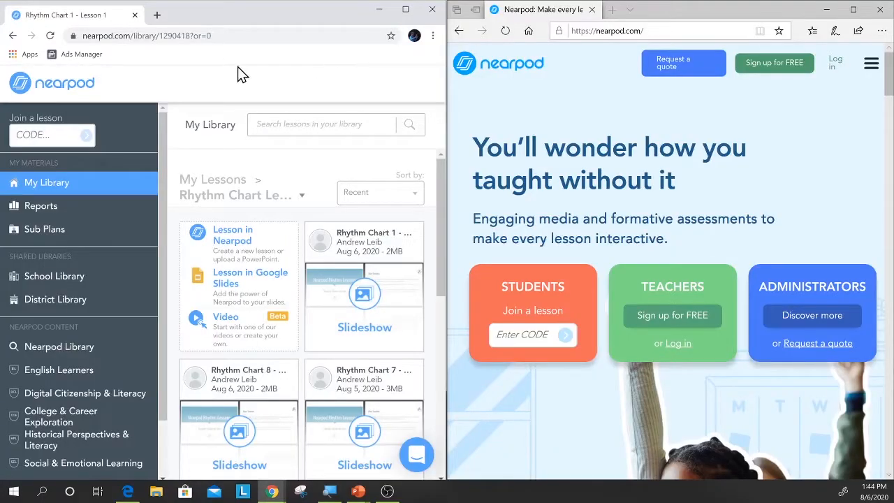
pyautogui.moveTo(260, 277)
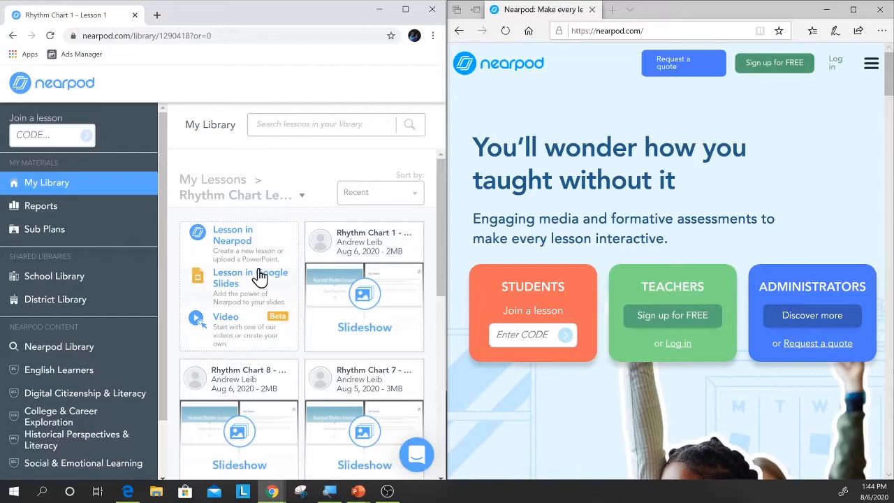
pyautogui.moveTo(740, 143)
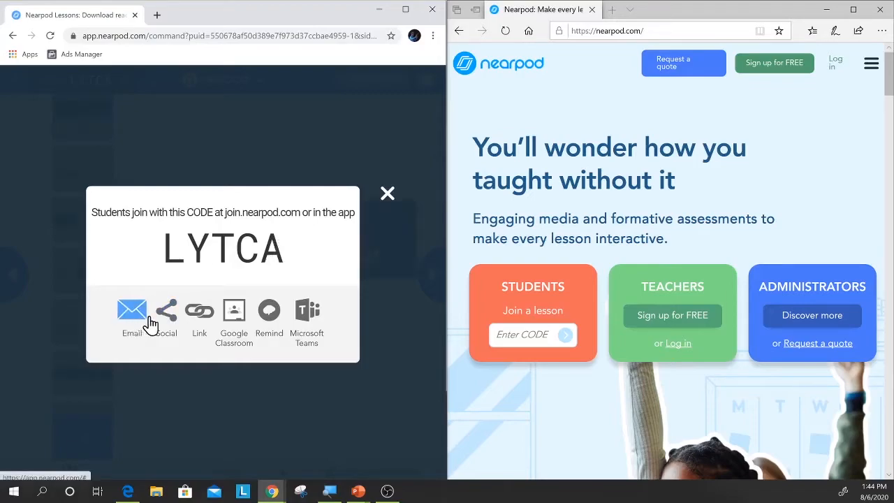
pyautogui.moveTo(231, 321)
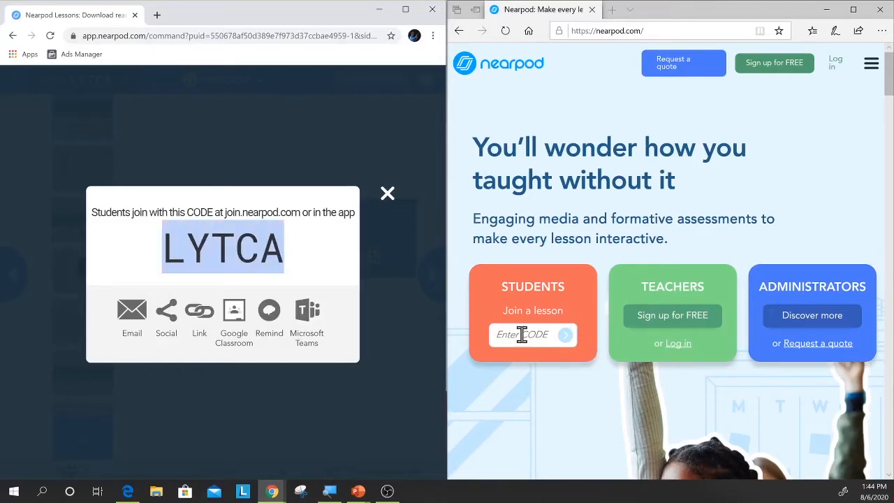
# - Enter the LYTCA session code and join as 'Student Name'
pyautogui.click(565, 334)
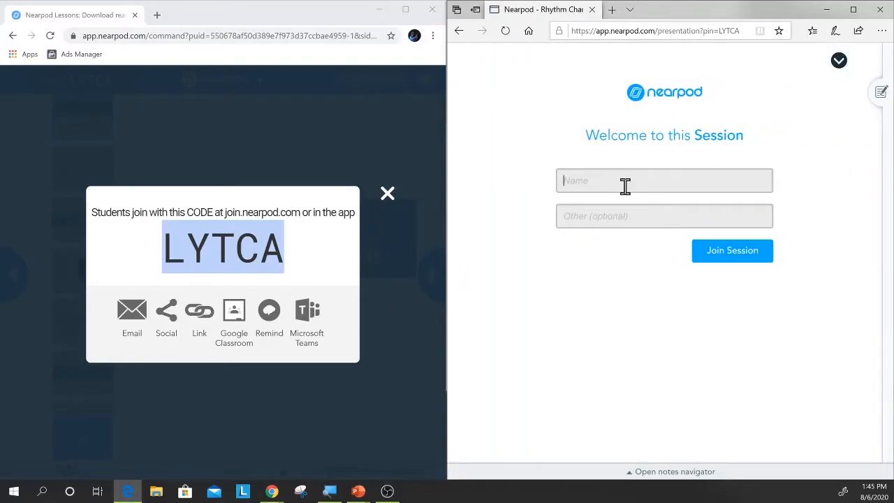
pyautogui.write('Student Name')
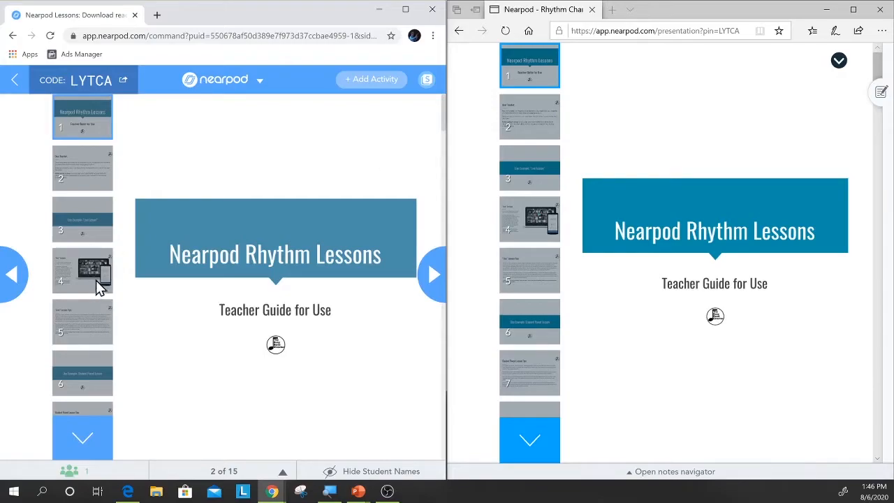
pyautogui.moveTo(98, 145)
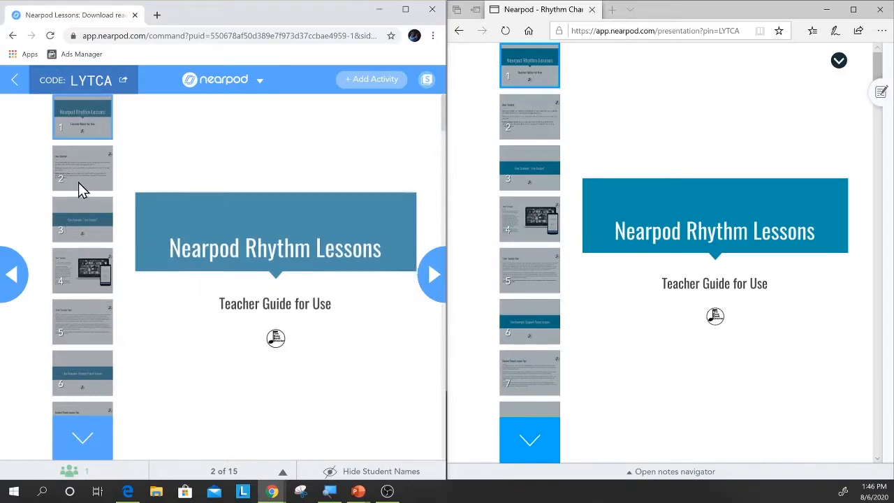
pyautogui.click(82, 167)
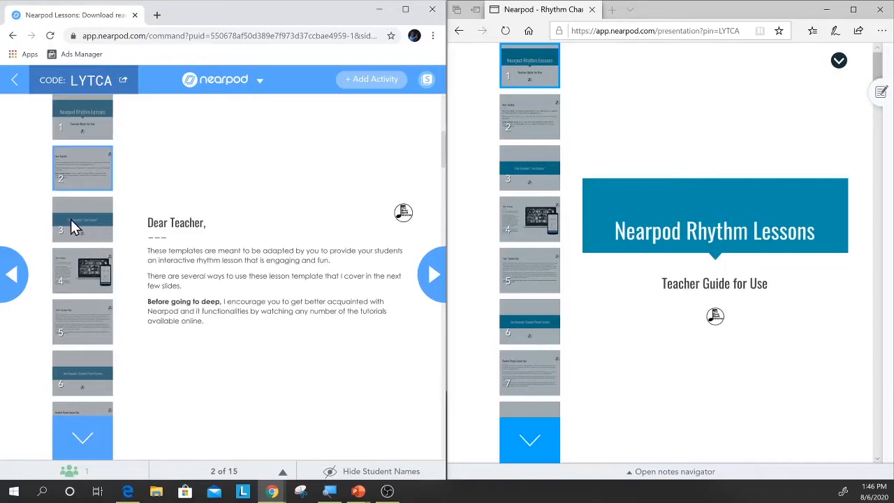
pyautogui.click(433, 274)
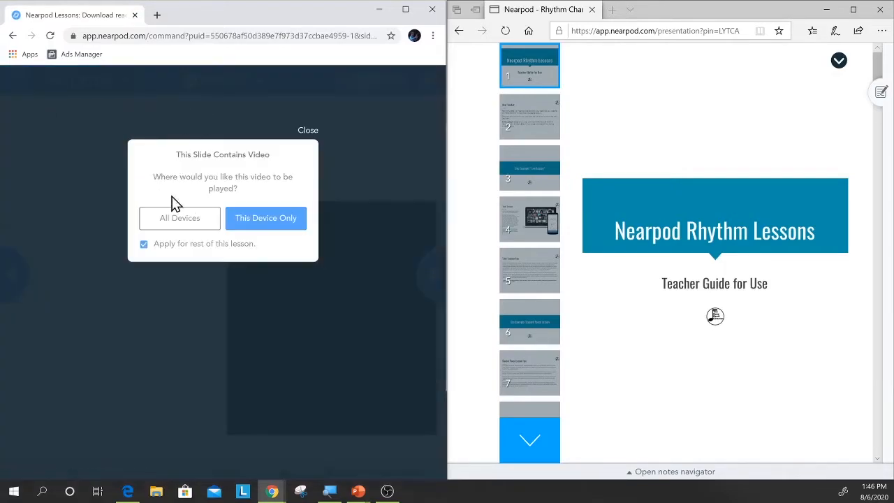
pyautogui.click(266, 218)
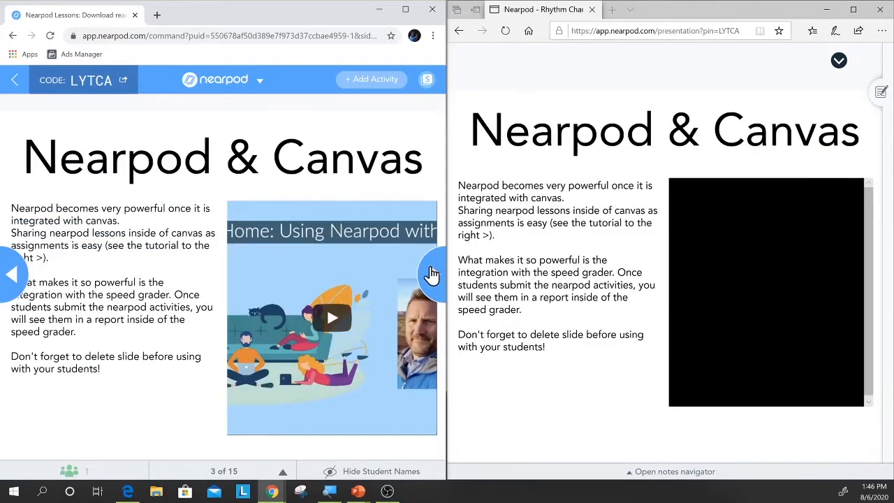
pyautogui.click(433, 274)
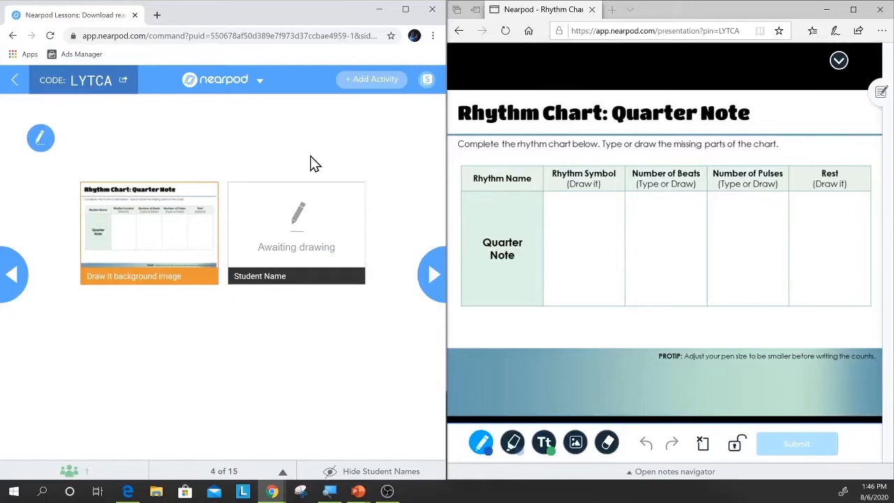
pyautogui.moveTo(587, 246)
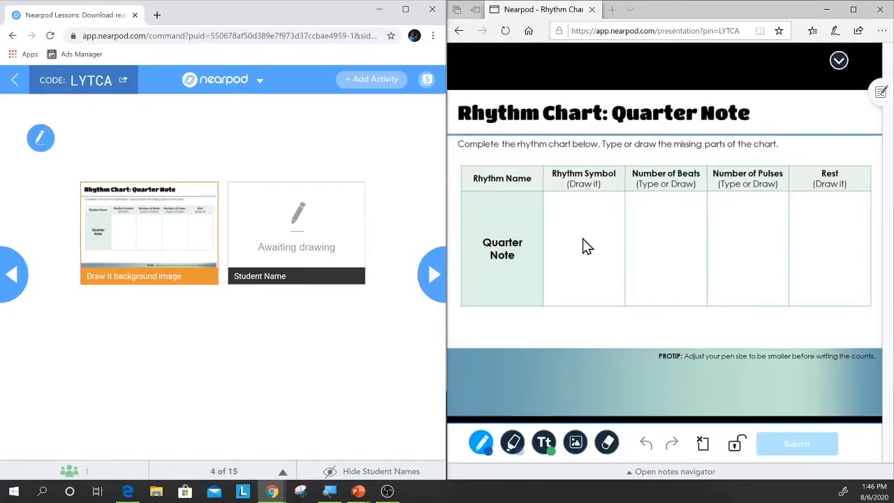
pyautogui.moveTo(387, 275)
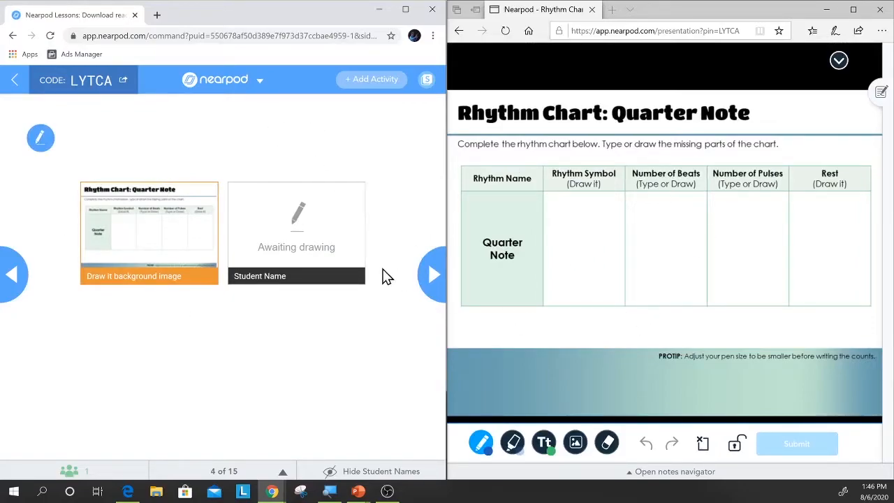
pyautogui.moveTo(303, 266)
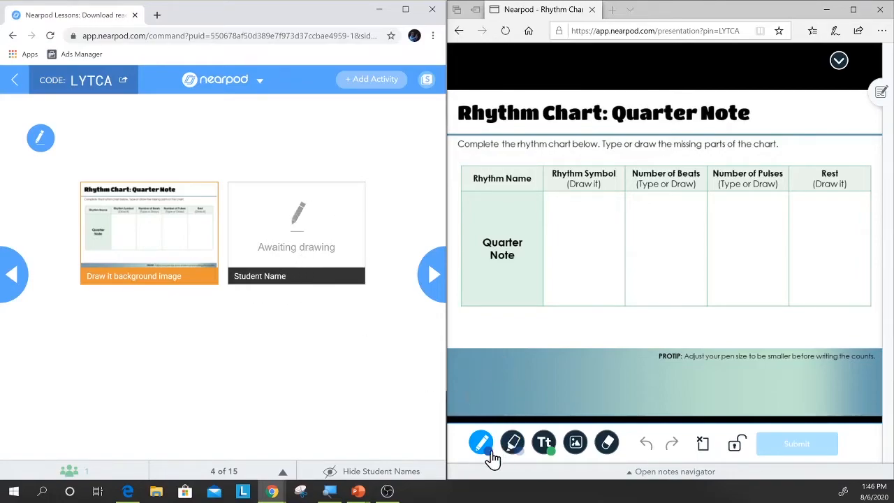
pyautogui.moveTo(808, 255)
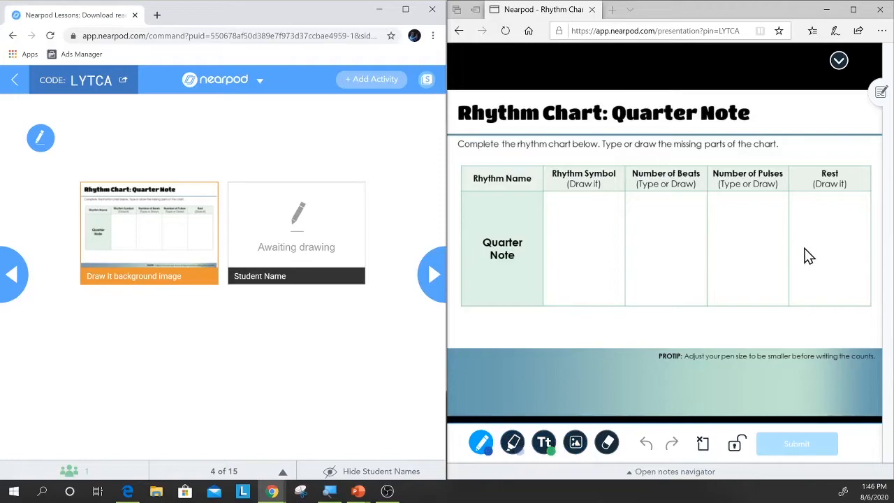
pyautogui.moveTo(505, 198)
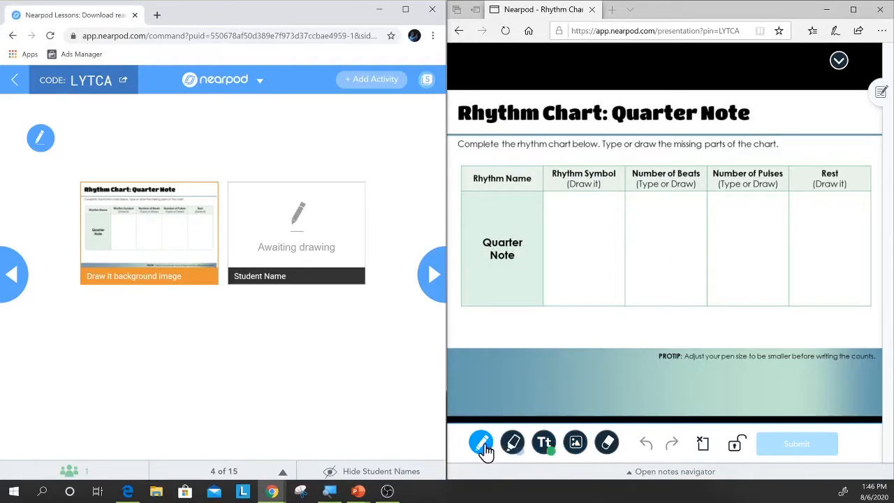
# - Draw a quarter note freehand in the Rhythm Symbol cell
pyautogui.click(480, 443)
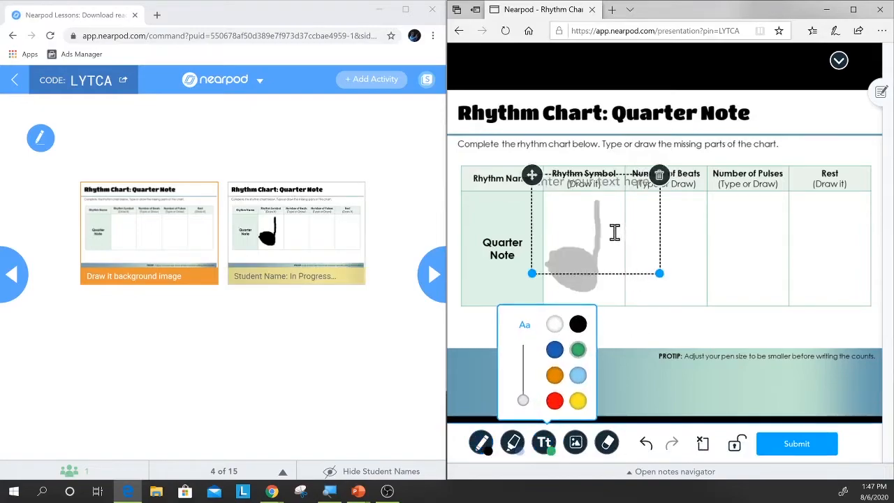
pyautogui.moveTo(565, 198)
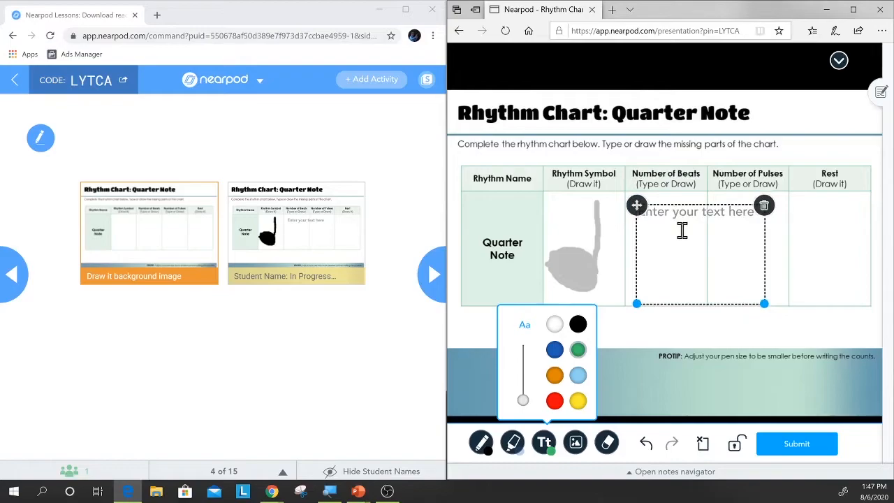
# - Type 1 in the Number of Beats cell and advance the teacher to slide 5
pyautogui.click(695, 211)
pyautogui.write('1')
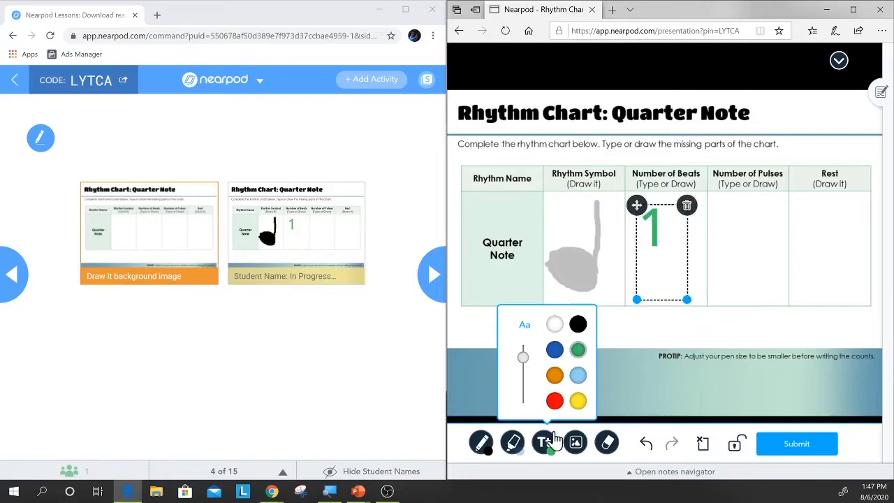
pyautogui.click(544, 441)
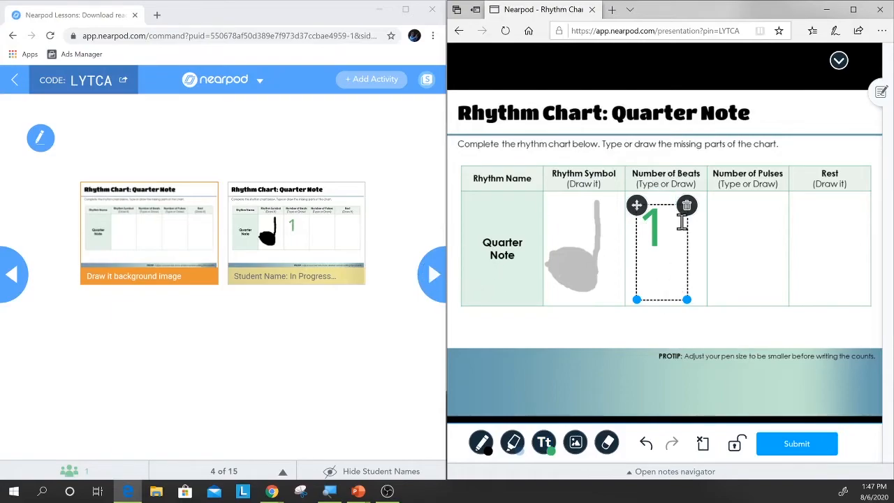
pyautogui.moveTo(433, 273)
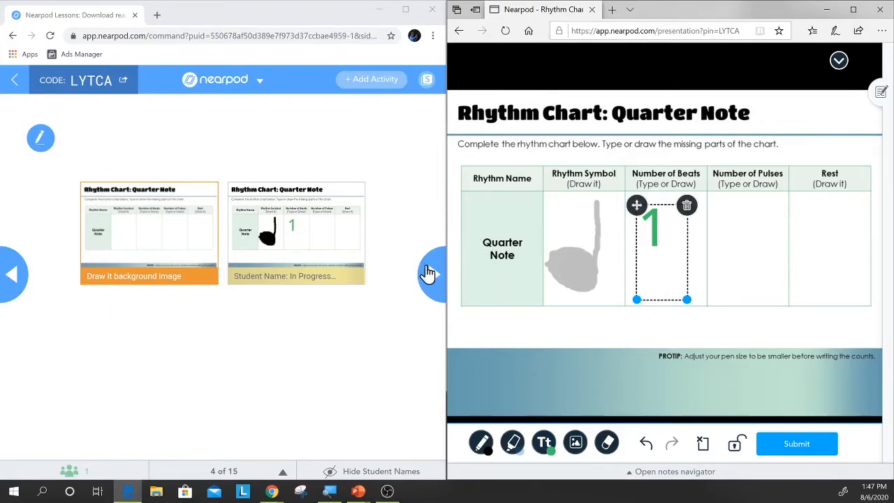
pyautogui.moveTo(402, 266)
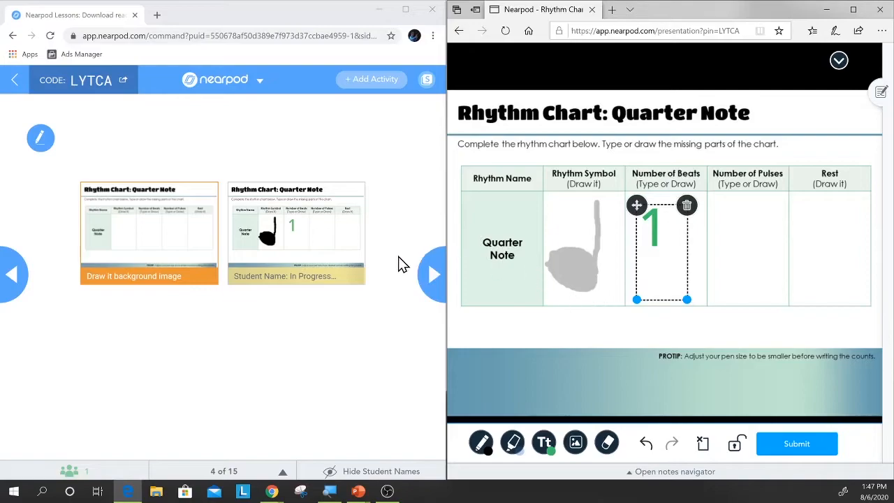
pyautogui.click(433, 274)
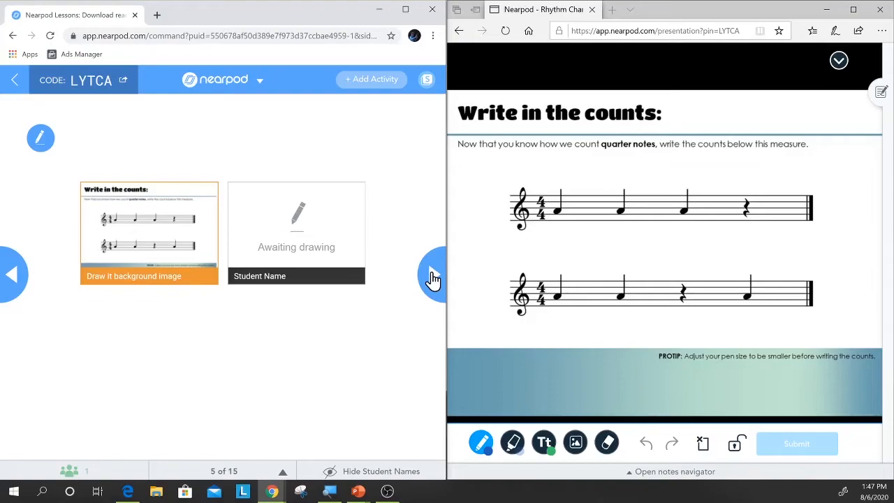
# - Advance the teacher view through the Write in the counts slides
pyautogui.click(433, 275)
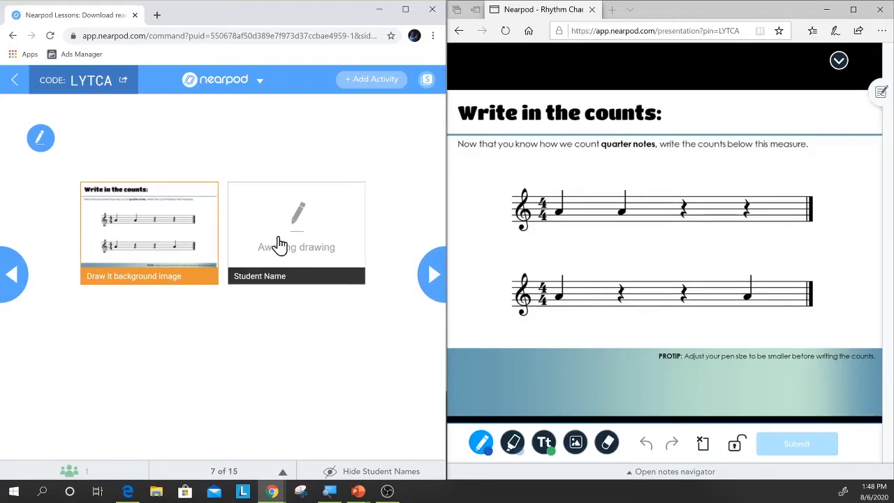
pyautogui.moveTo(265, 271)
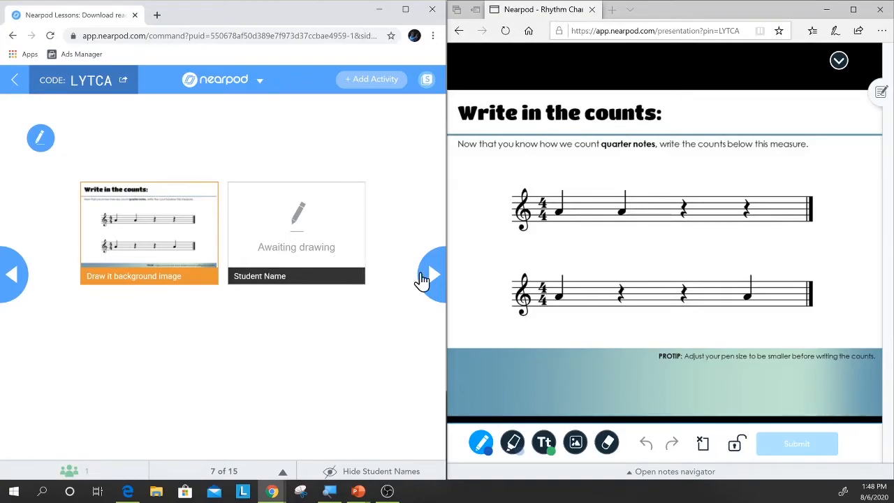
pyautogui.click(433, 274)
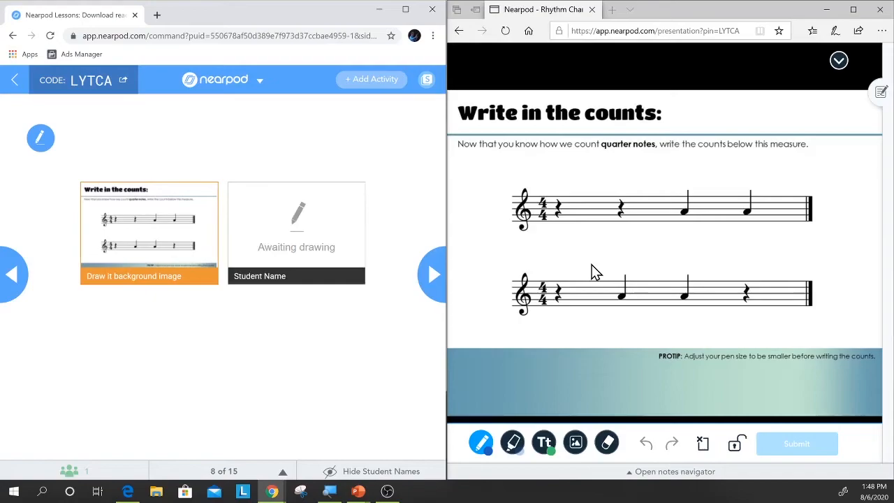
pyautogui.moveTo(423, 237)
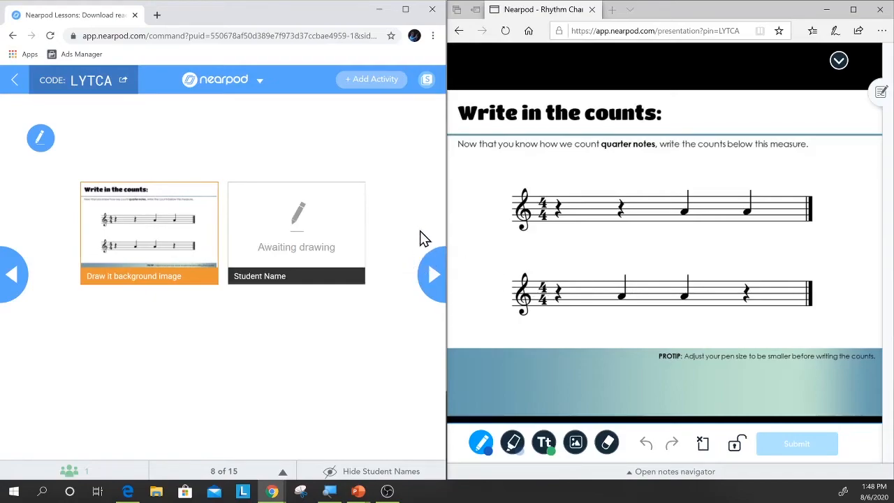
# - Advance the teacher view to slide 9 of 15
pyautogui.click(433, 274)
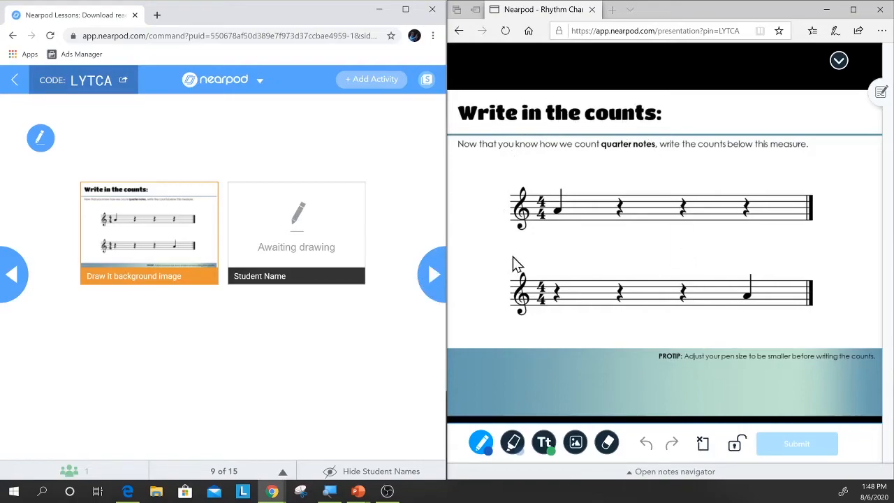
pyautogui.moveTo(677, 255)
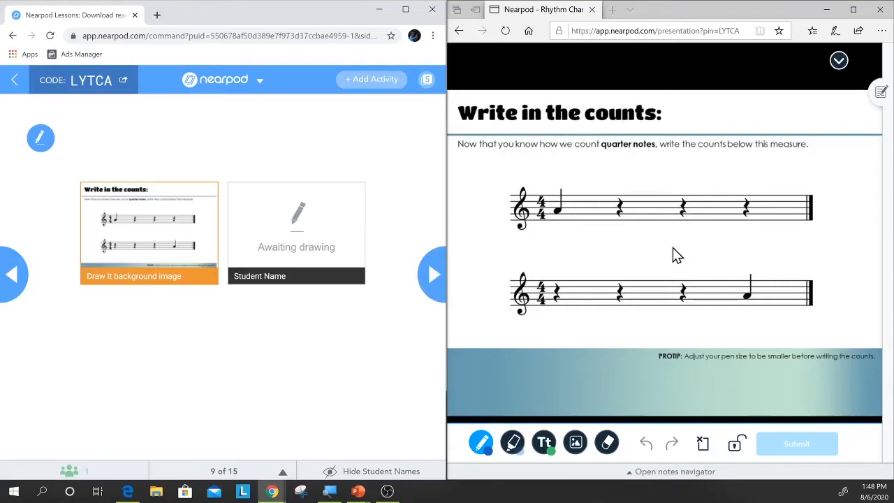
pyautogui.moveTo(482, 289)
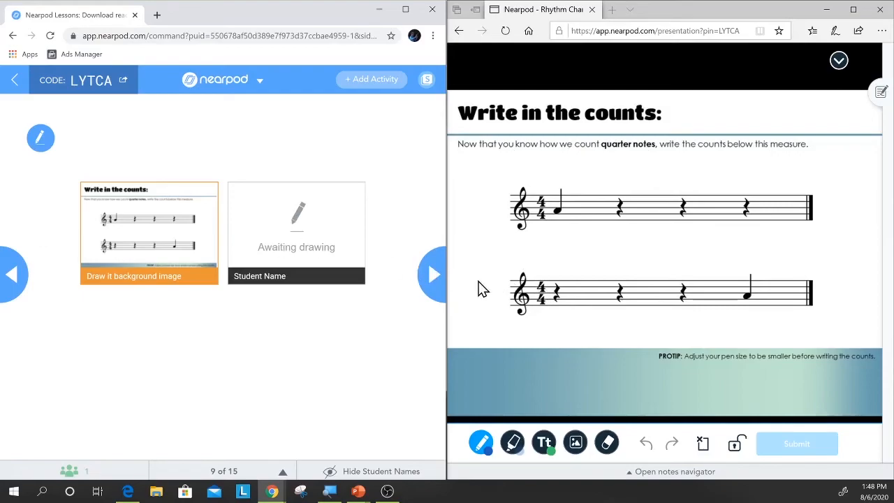
pyautogui.moveTo(529, 284)
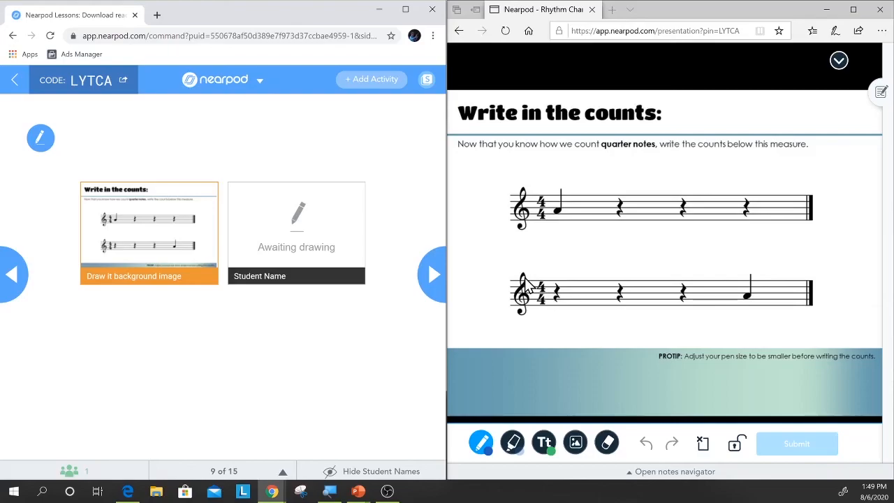
pyautogui.moveTo(624, 267)
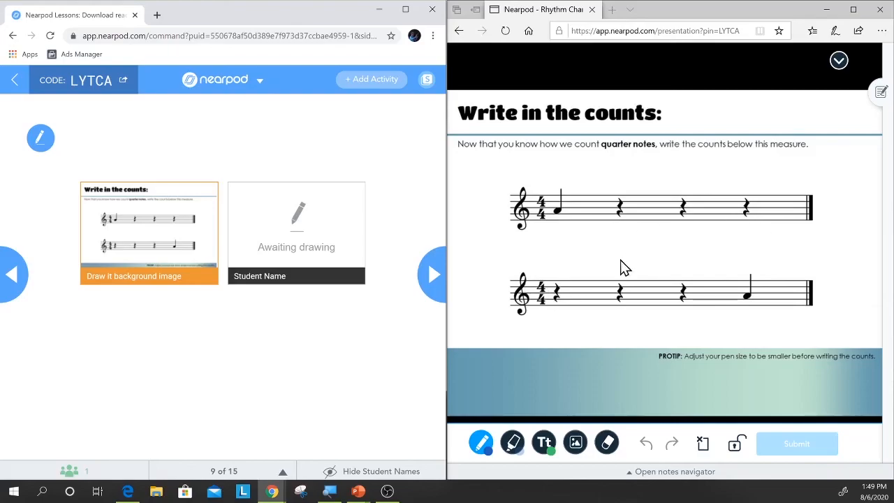